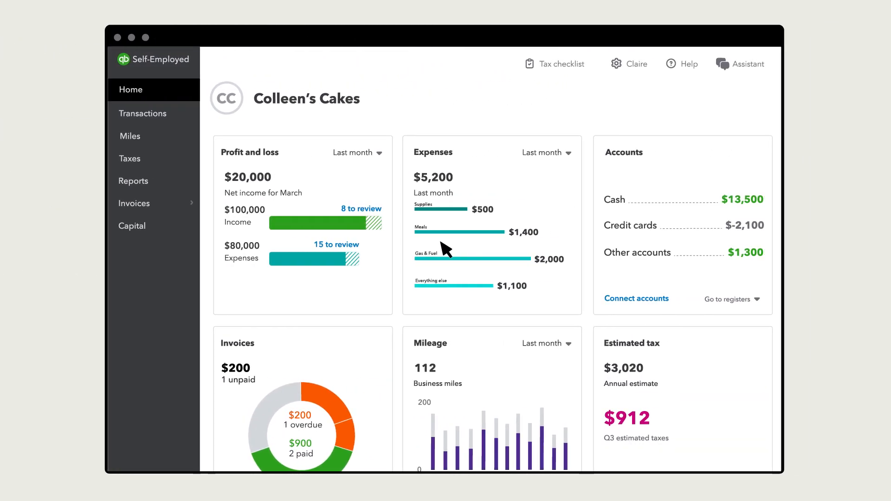
Bring up the settings menu from the Colleen's Cakes dashboard header
click(628, 64)
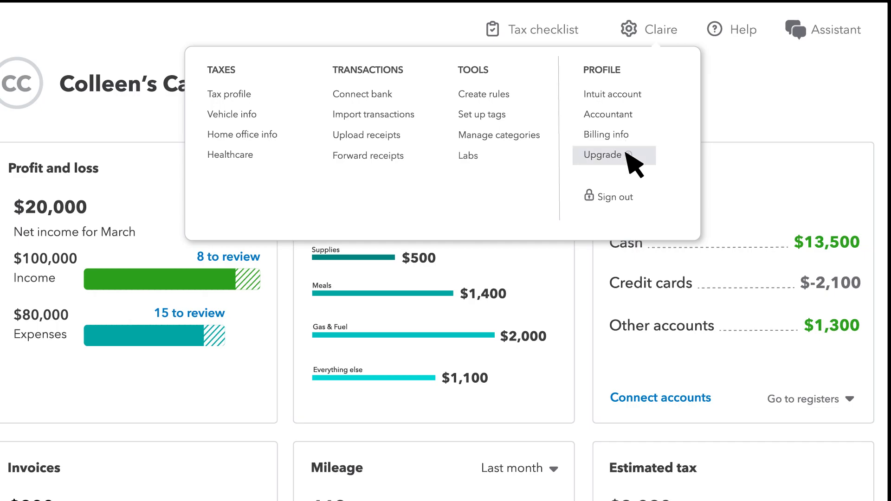
Start the upgrade and choose the Simple Start plan from the plan comparison
click(605, 155)
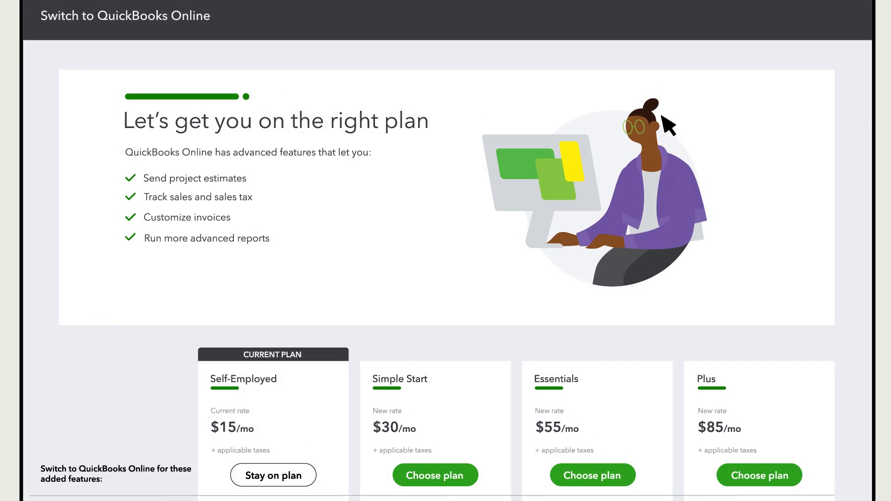
scroll(down, 3)
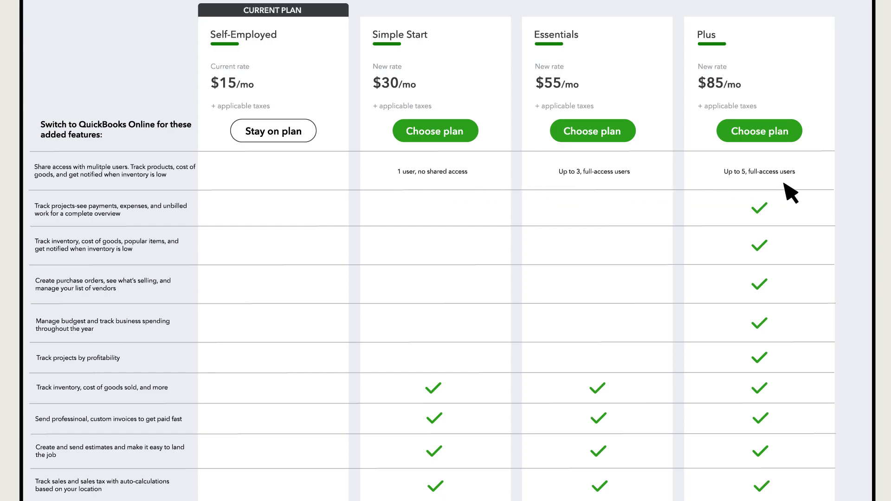
mouse_move(570, 164)
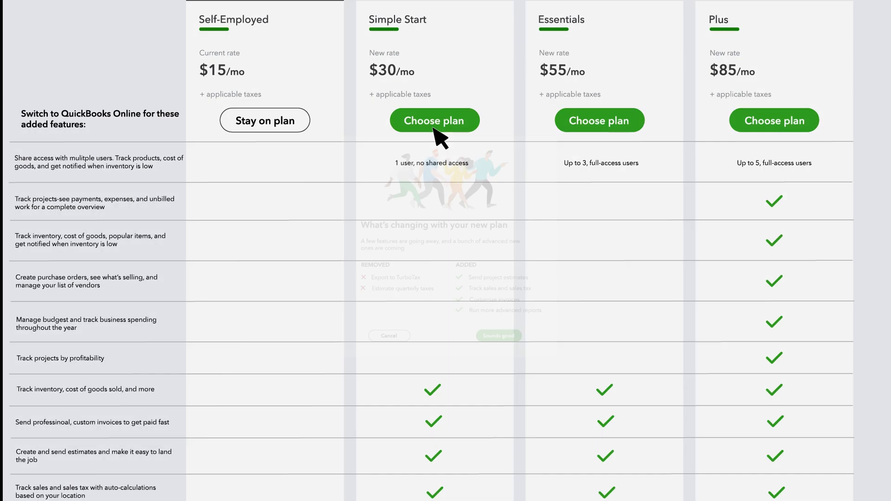
click(434, 120)
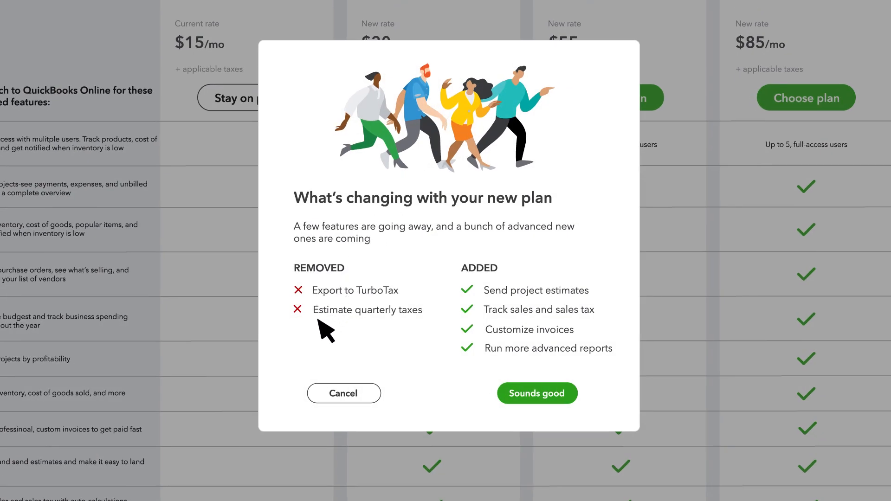
mouse_move(500, 371)
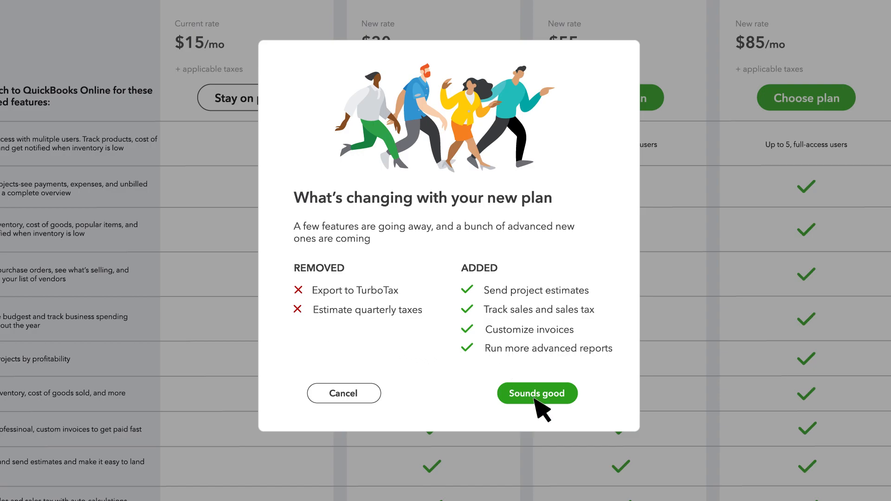
Accept the feature changes, download existing reports, and bring existing data to QuickBooks Online
click(537, 394)
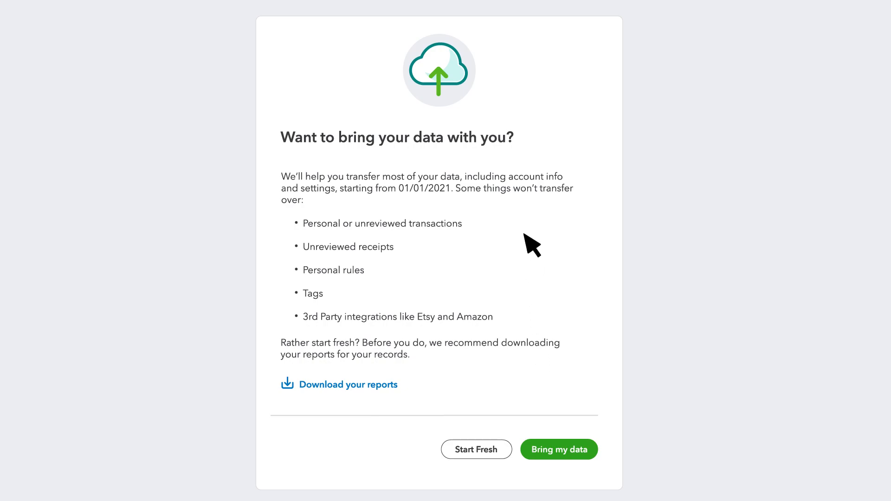
mouse_move(526, 145)
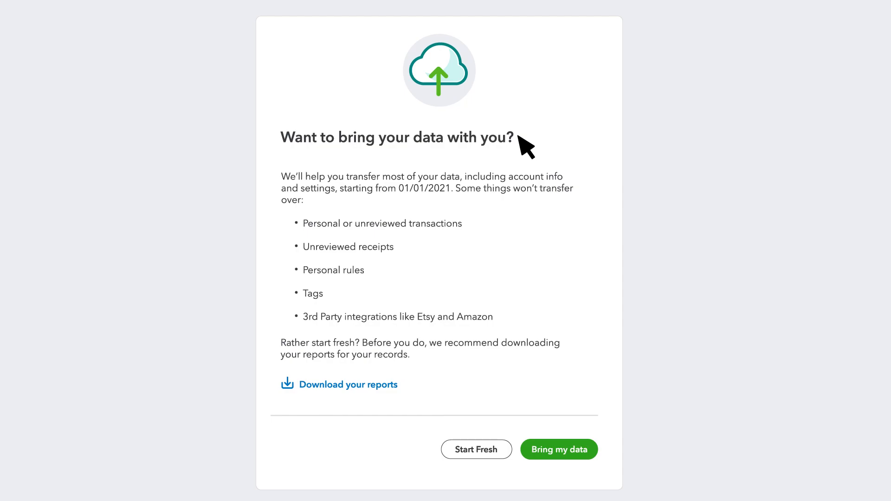
mouse_move(431, 205)
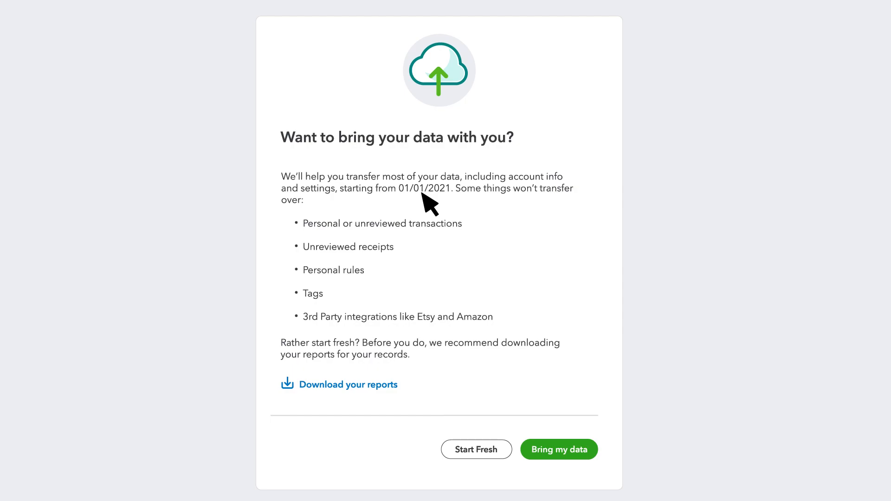
mouse_move(492, 287)
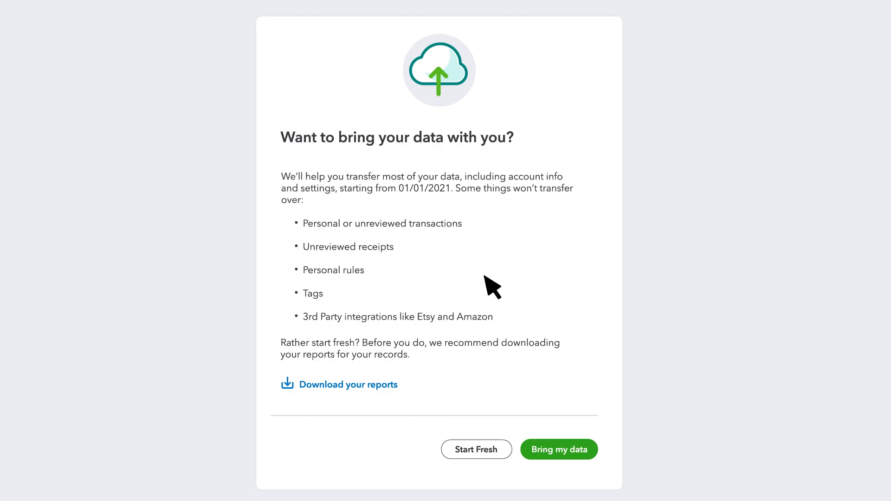
mouse_move(505, 323)
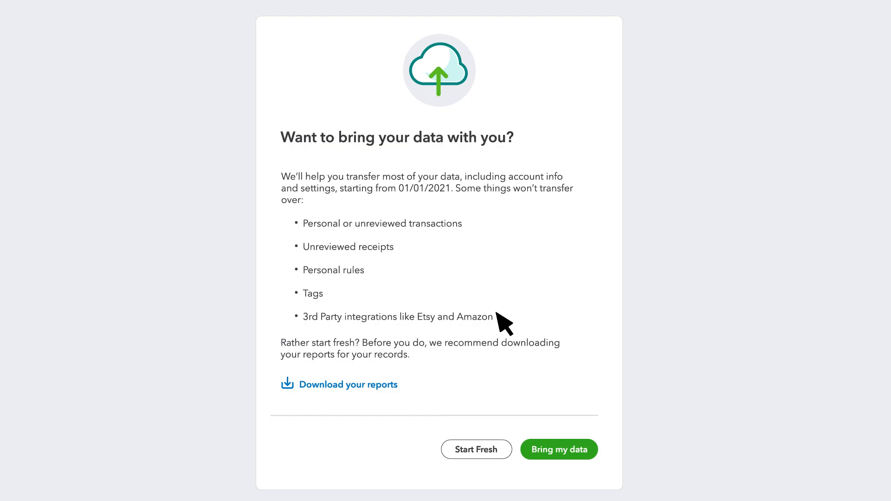
mouse_move(481, 455)
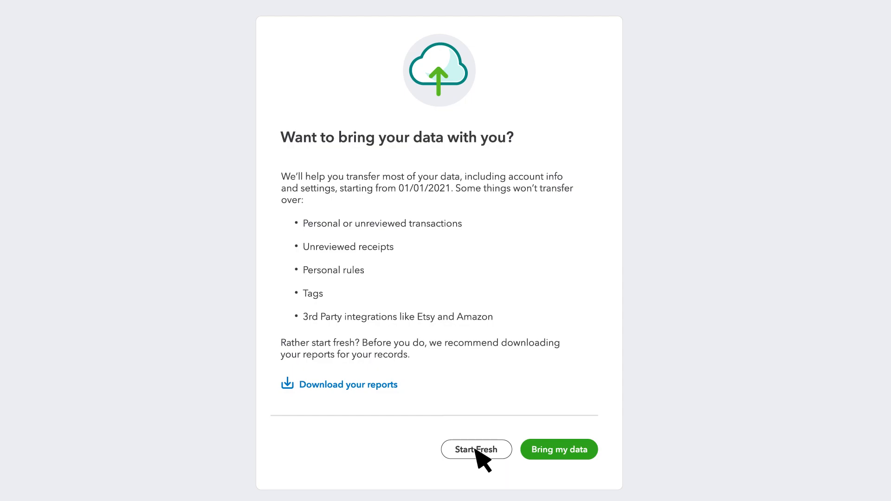
mouse_move(349, 399)
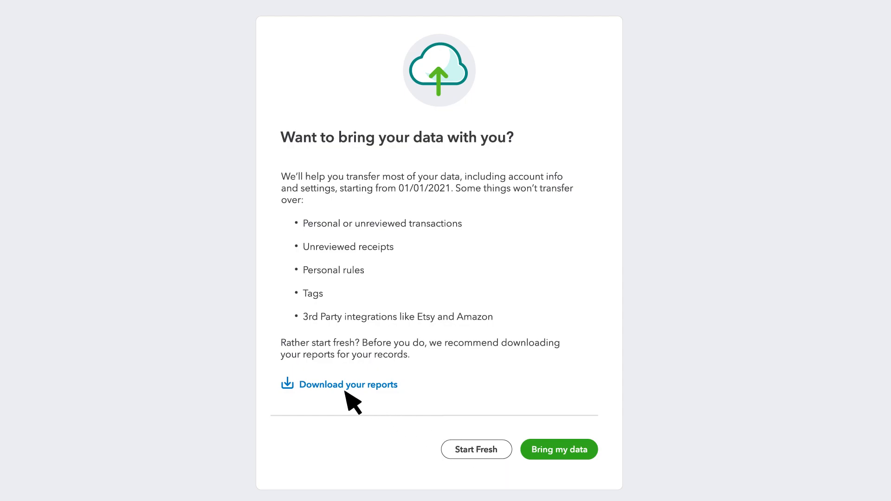
click(348, 384)
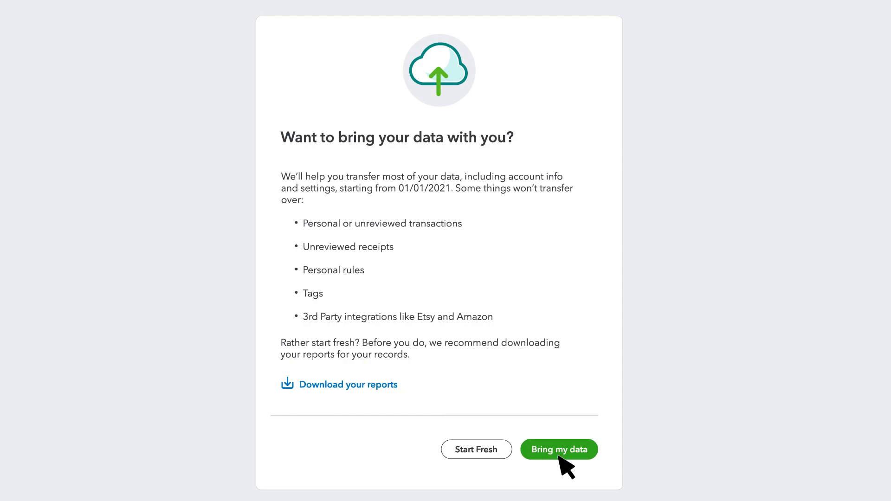
click(558, 449)
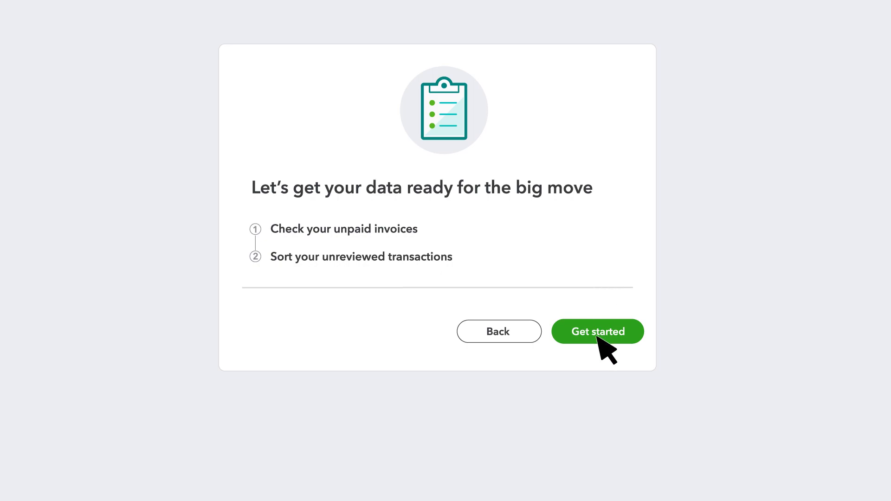
Begin preparing the data and save the invoice review with the unpaid invoice marked paid
click(597, 332)
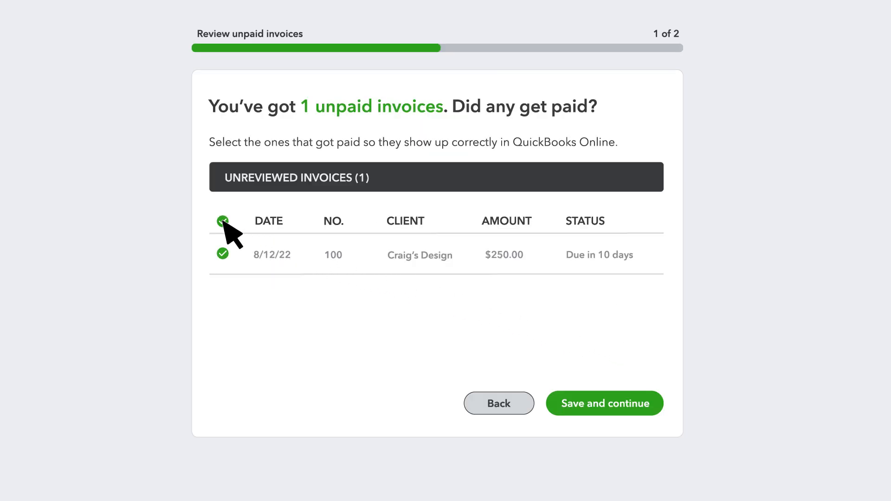
click(603, 404)
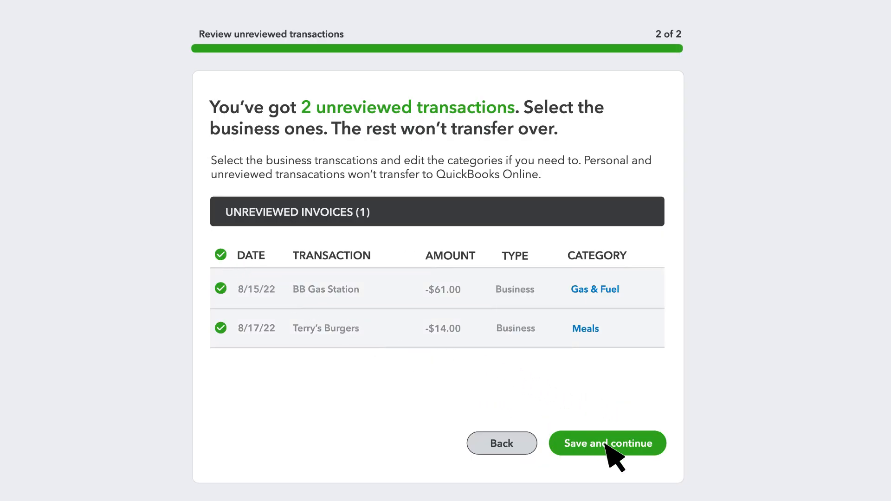
Save both transactions as business and approve the transfer summary of data being moved
click(607, 444)
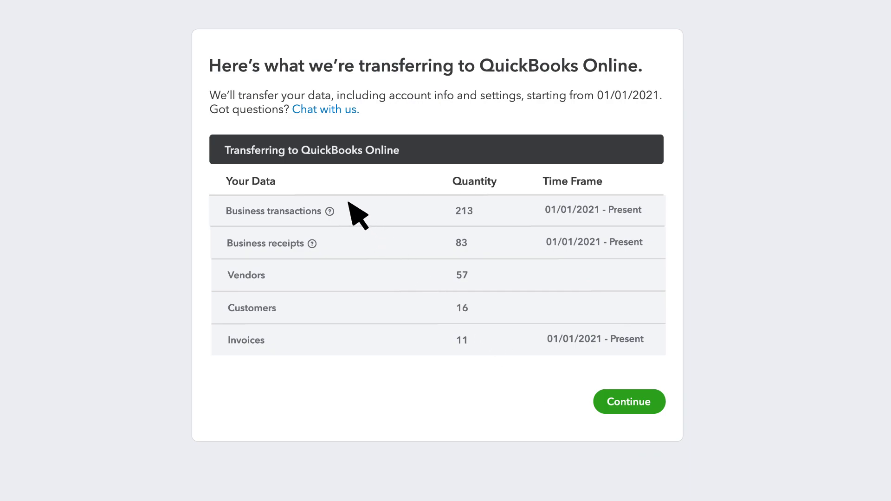
mouse_move(308, 348)
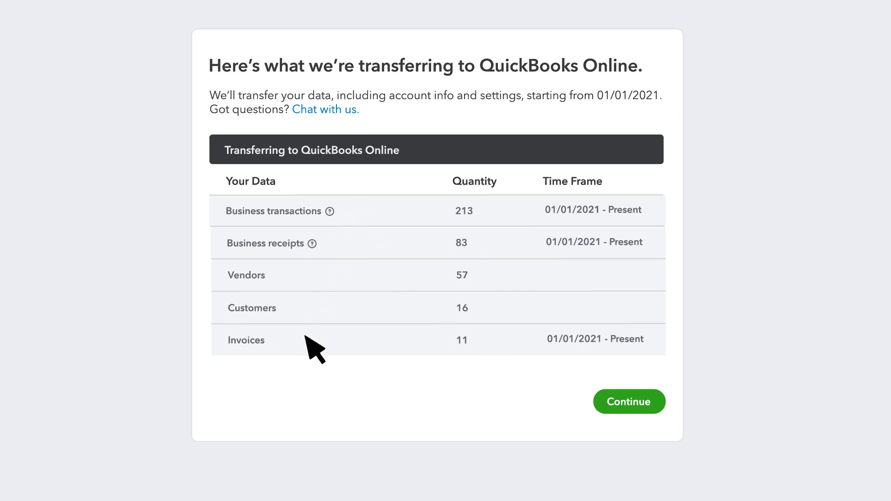
mouse_move(602, 361)
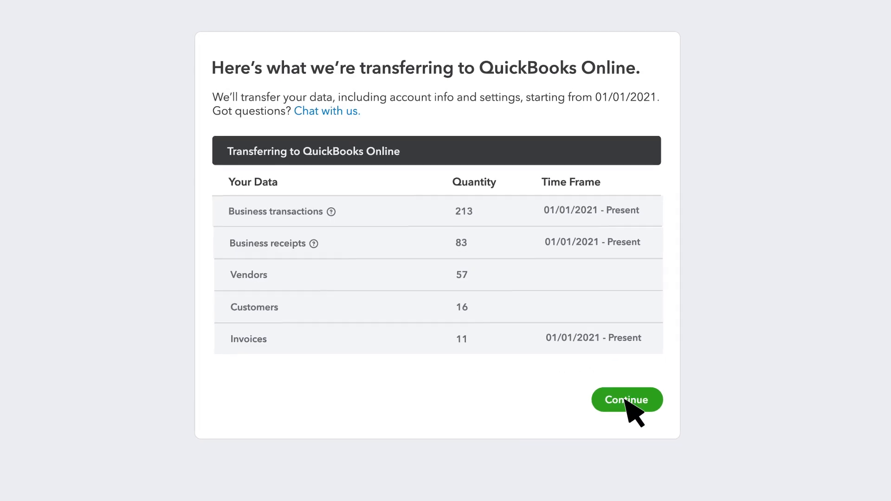
click(626, 399)
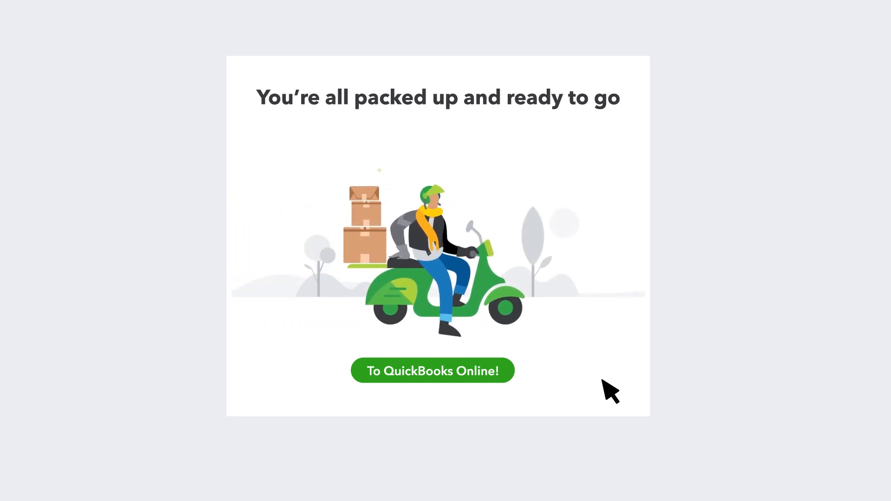
Head to QuickBooks Online and reach the billing review for Simple Start at $30 a month
click(433, 370)
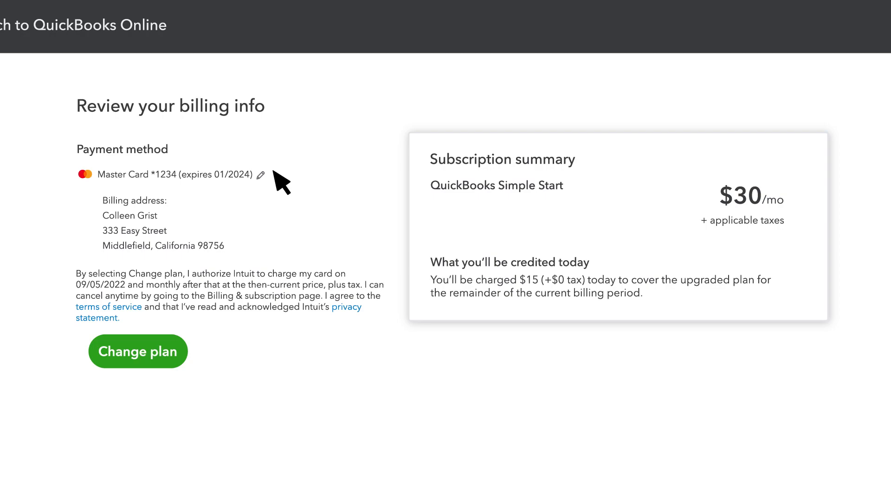
mouse_move(592, 168)
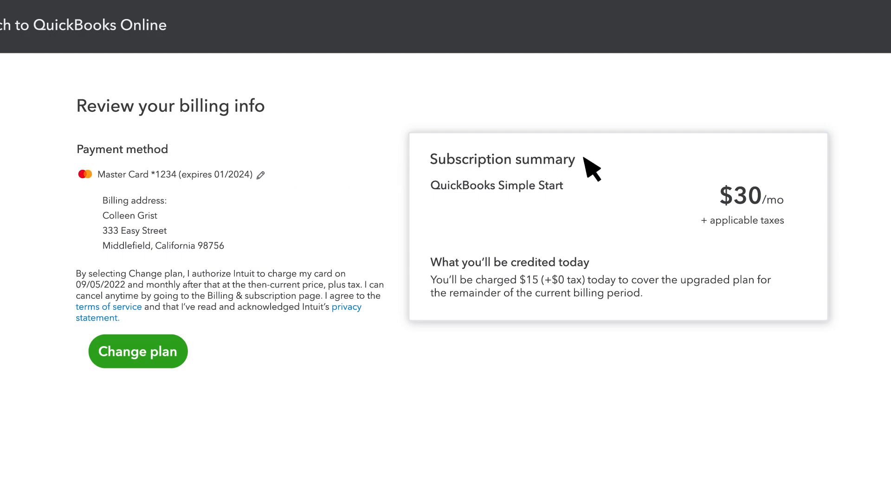
mouse_move(629, 263)
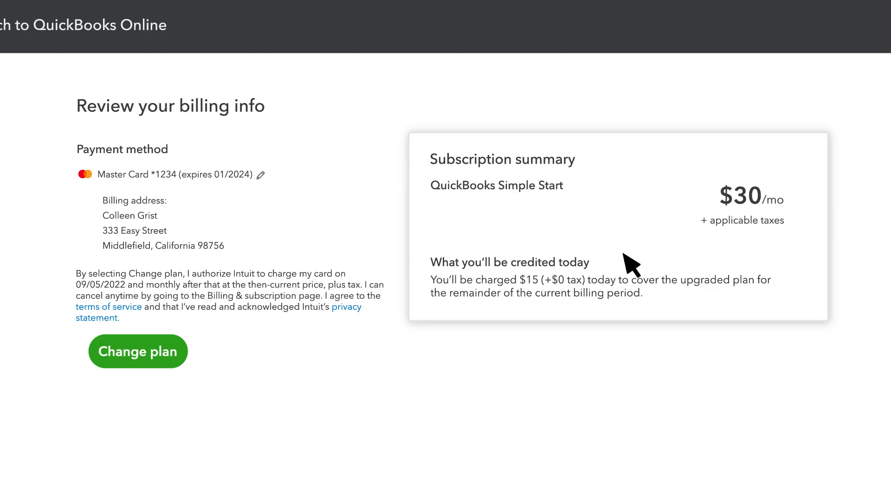
mouse_move(540, 295)
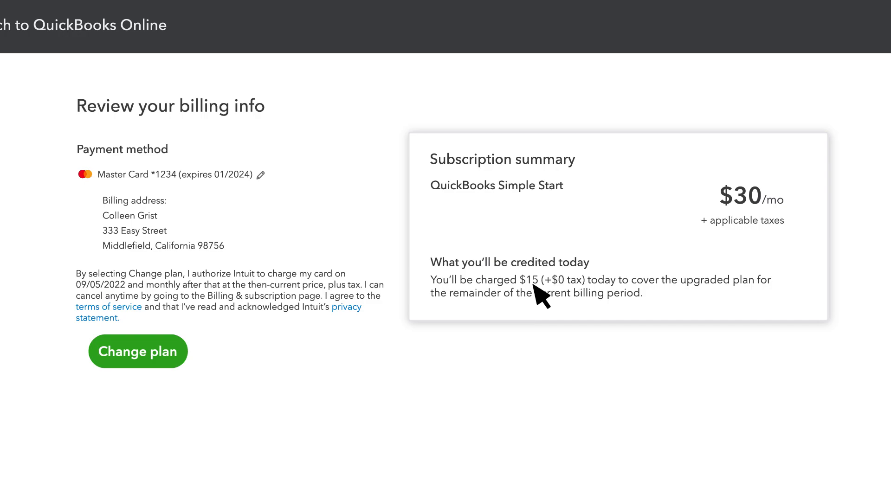
mouse_move(141, 370)
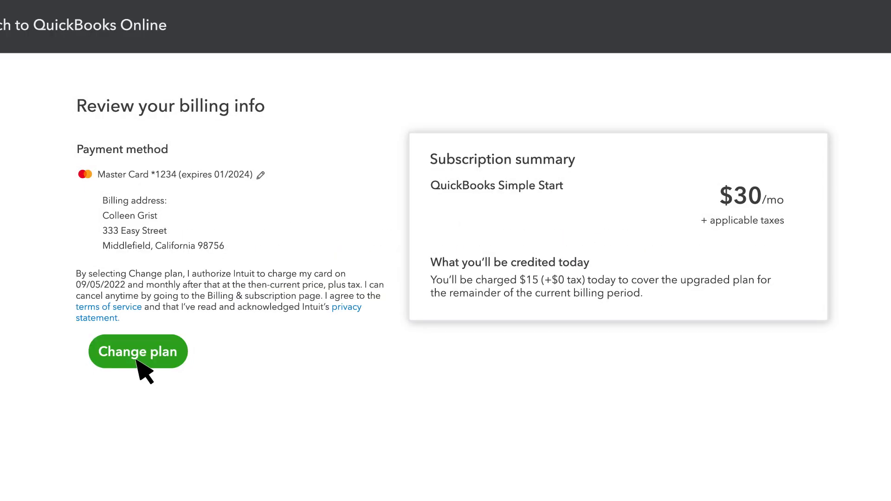
Confirm the Simple Start plan change and keep the Colleen's Cakes business name
click(137, 351)
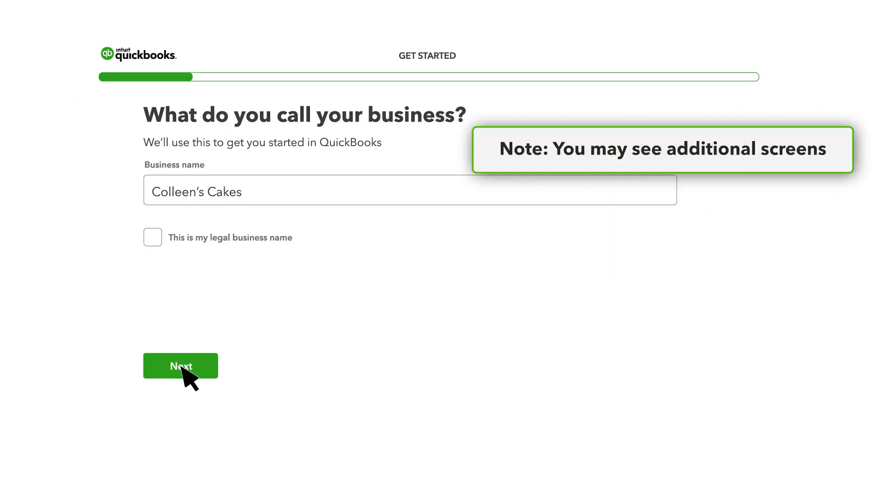
click(180, 366)
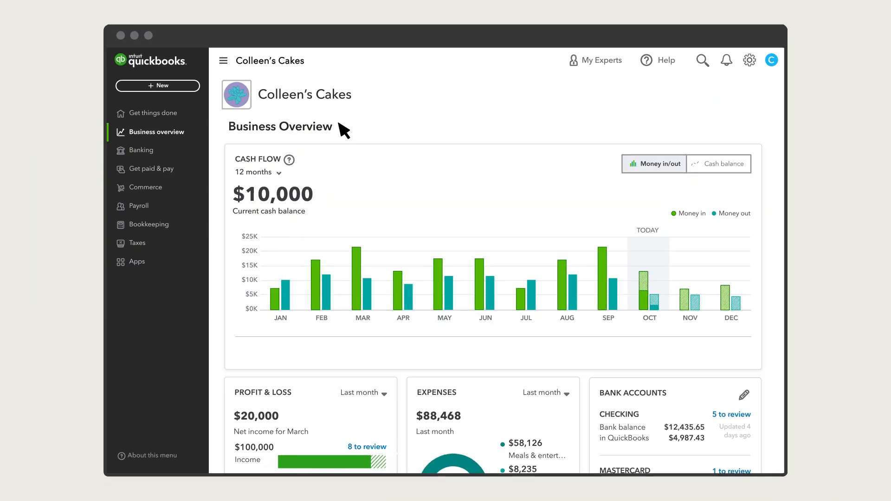
mouse_move(193, 193)
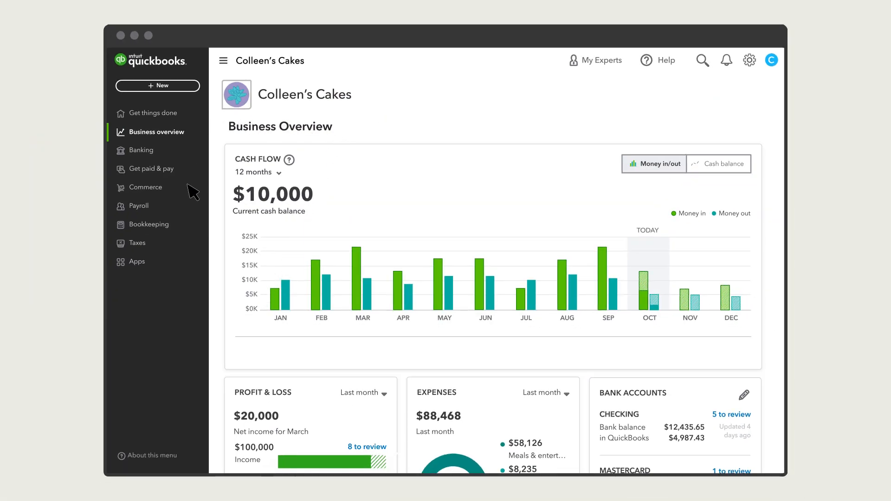
mouse_move(192, 265)
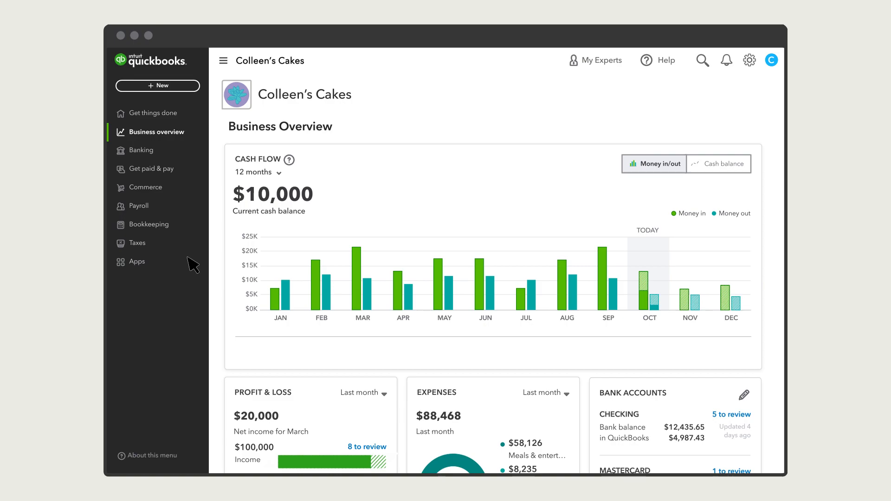